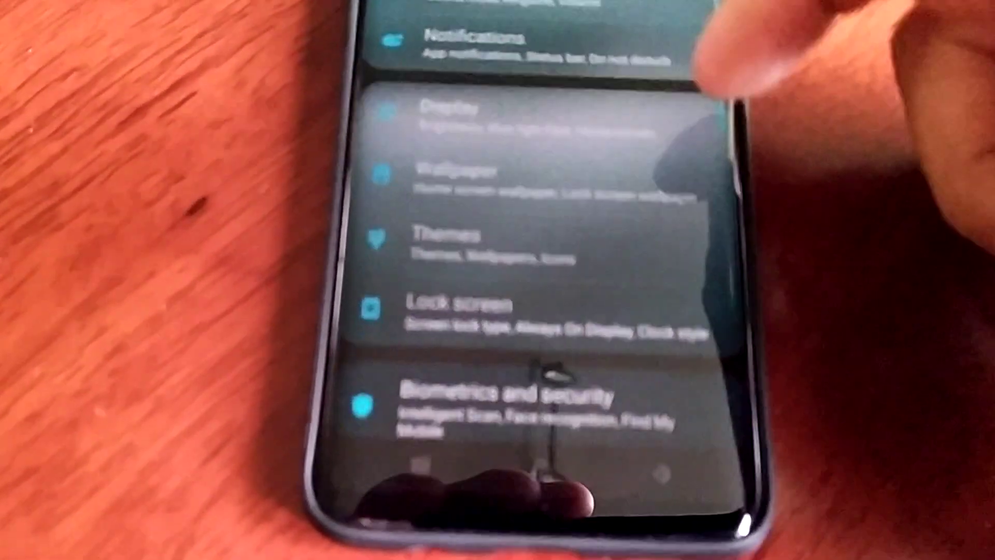
Reach Device care storage details reading 97.6 GB of 128 GB used
{"action": "scroll", "scroll_direction": "down", "scroll_amount": 3}
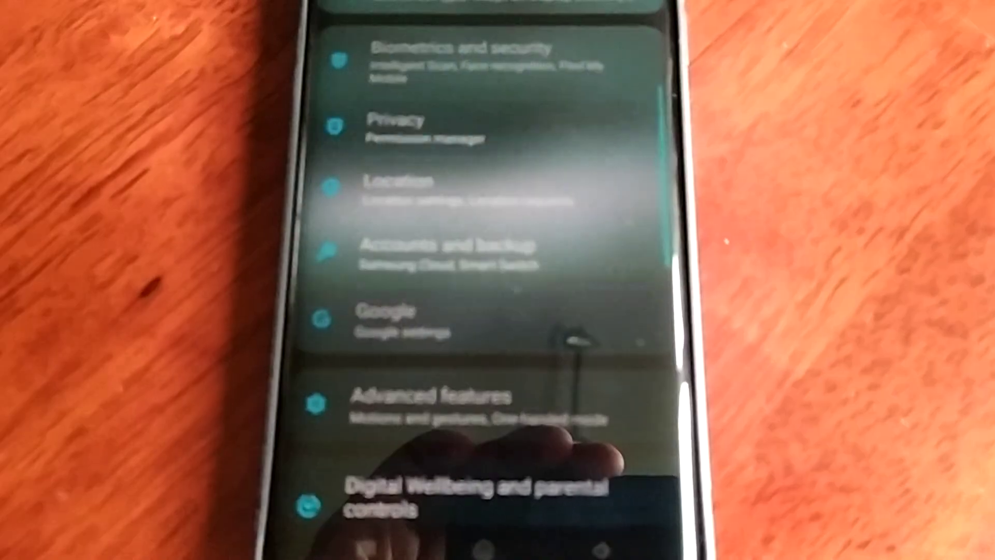
{"action": "scroll", "scroll_direction": "down", "scroll_amount": 3}
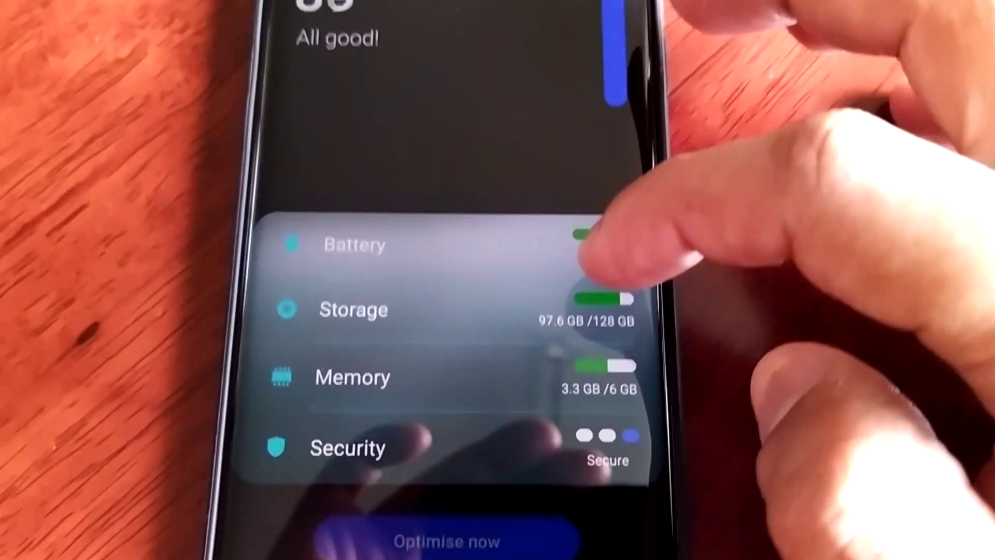
{"action": "left_click", "coordinate": [353, 310]}
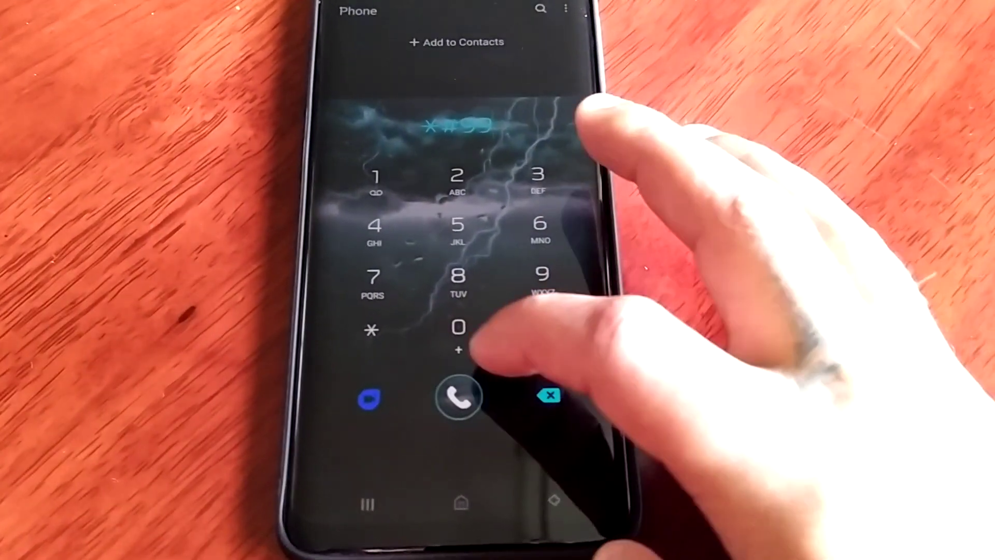
Dial the *#9900# service code to bring up the SysDump menu
{"action": "left_click", "coordinate": [541, 328]}
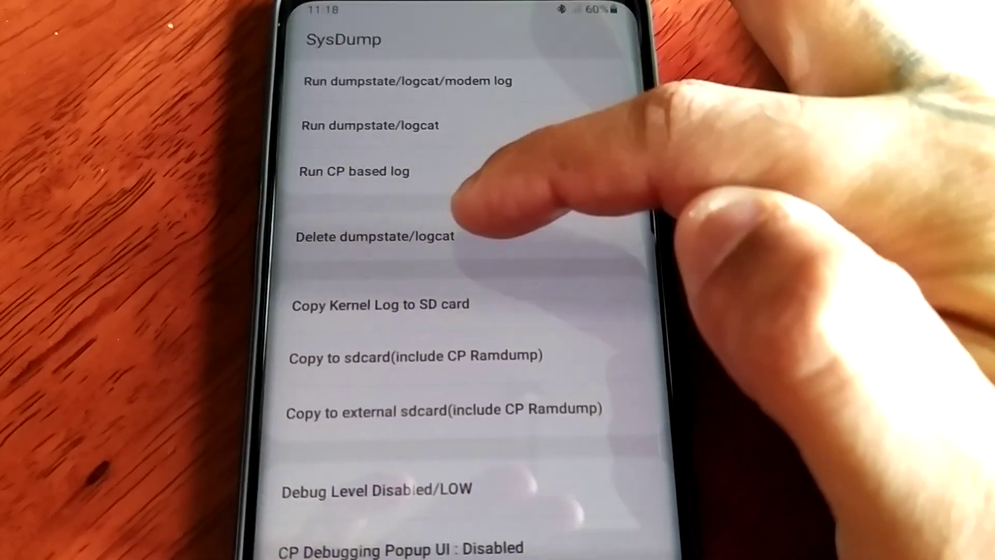
Run 'Delete dumpstate/logcat' and acknowledge the Delete Dump result
{"action": "left_click", "coordinate": [374, 236]}
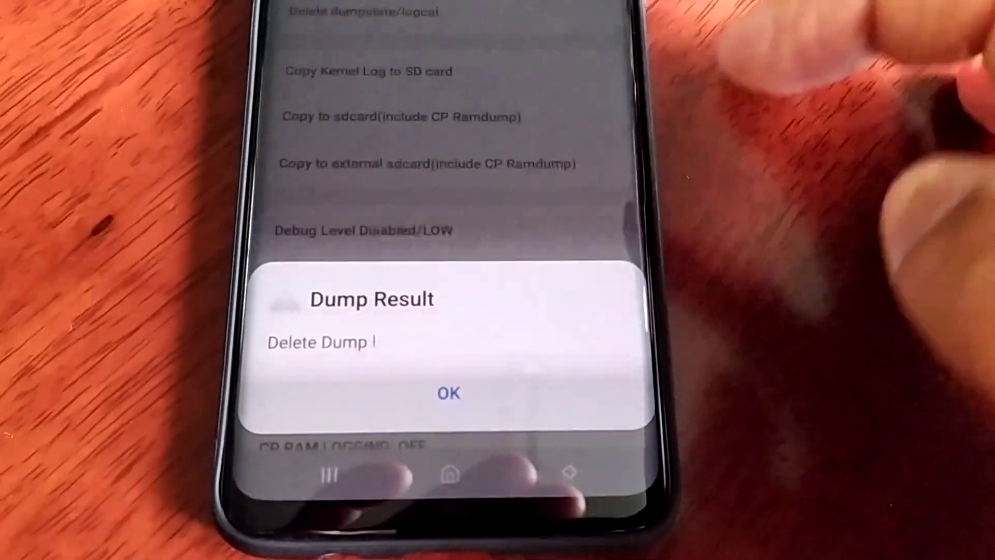
{"action": "left_click", "coordinate": [449, 394]}
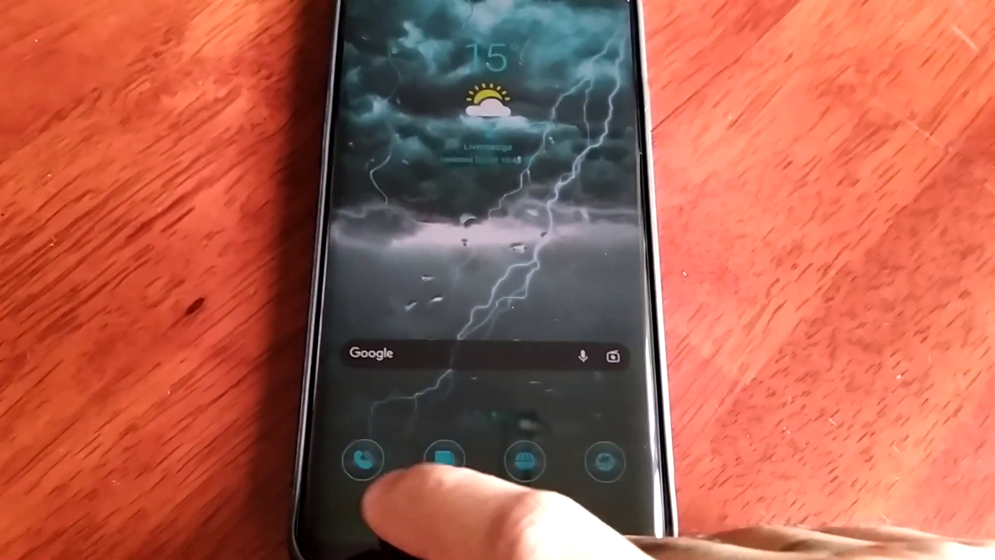
Return through Settings to Device care storage, now showing 30.5 GB available
{"action": "left_click", "coordinate": [364, 459]}
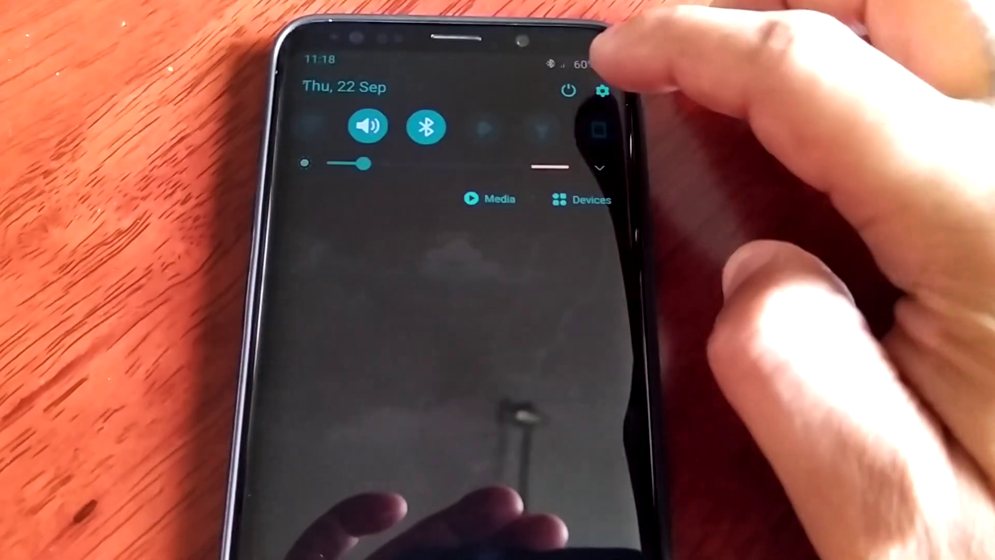
{"action": "left_click", "coordinate": [602, 91]}
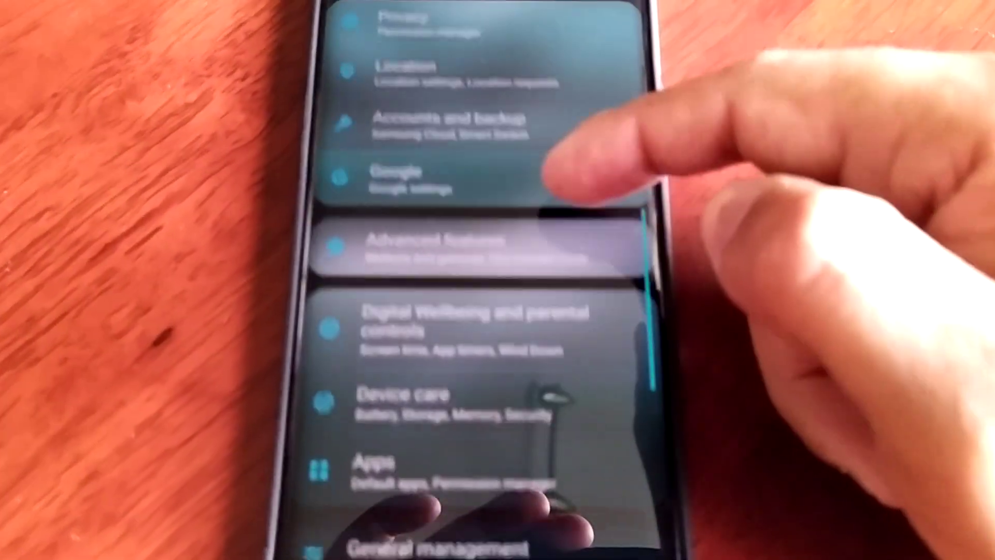
{"action": "scroll", "scroll_direction": "down", "scroll_amount": 3}
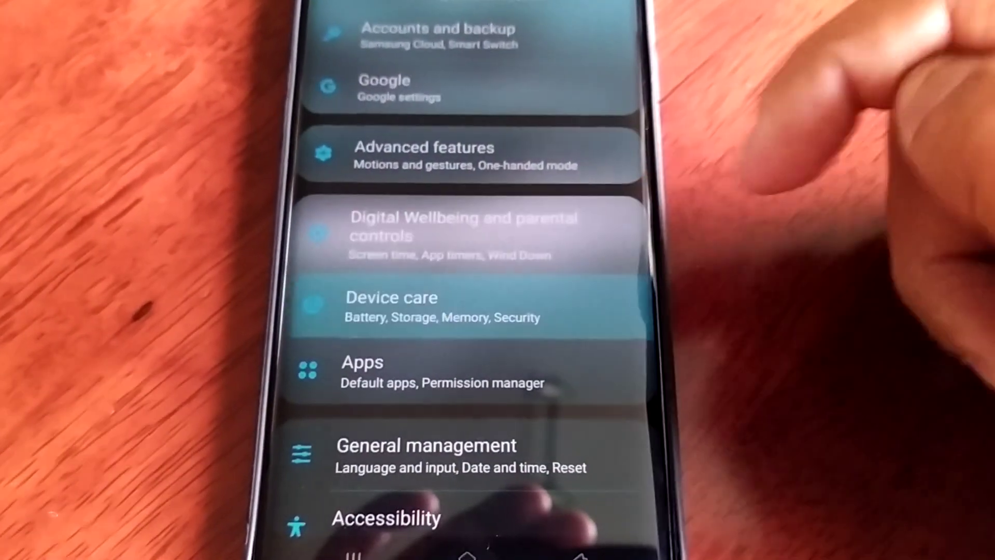
{"action": "left_click", "coordinate": [392, 298]}
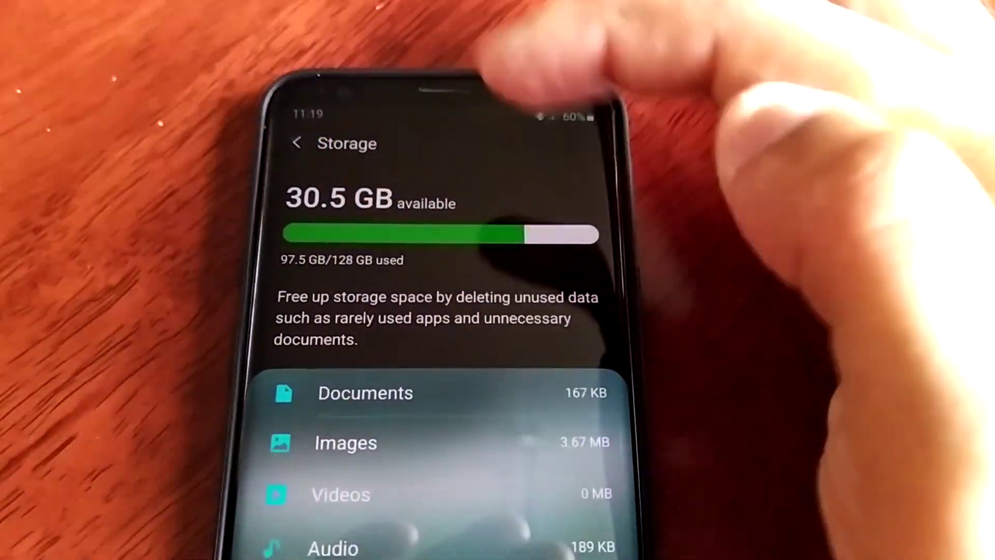
{"action": "scroll", "scroll_direction": "down", "scroll_amount": 3}
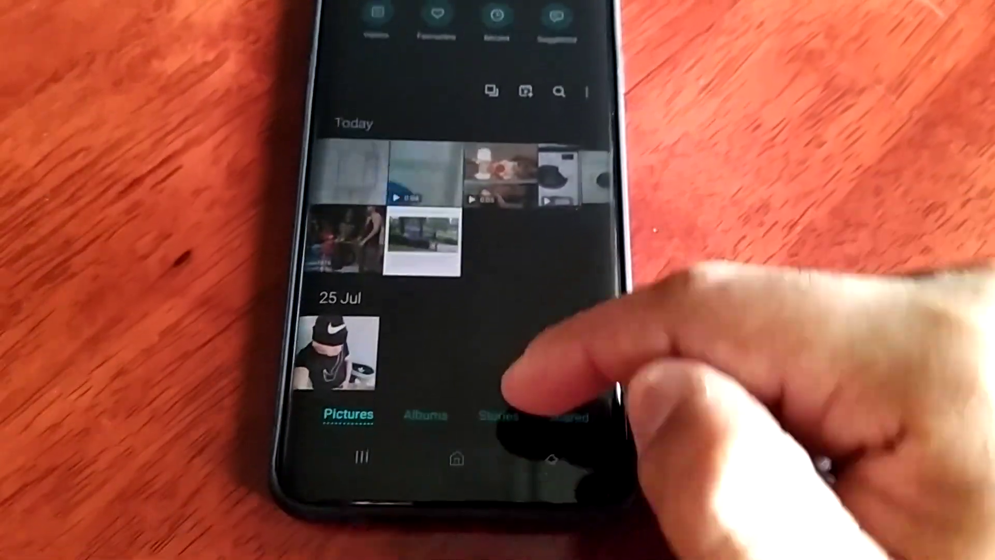
Leave Gallery for the home screen
{"action": "left_click", "coordinate": [454, 457]}
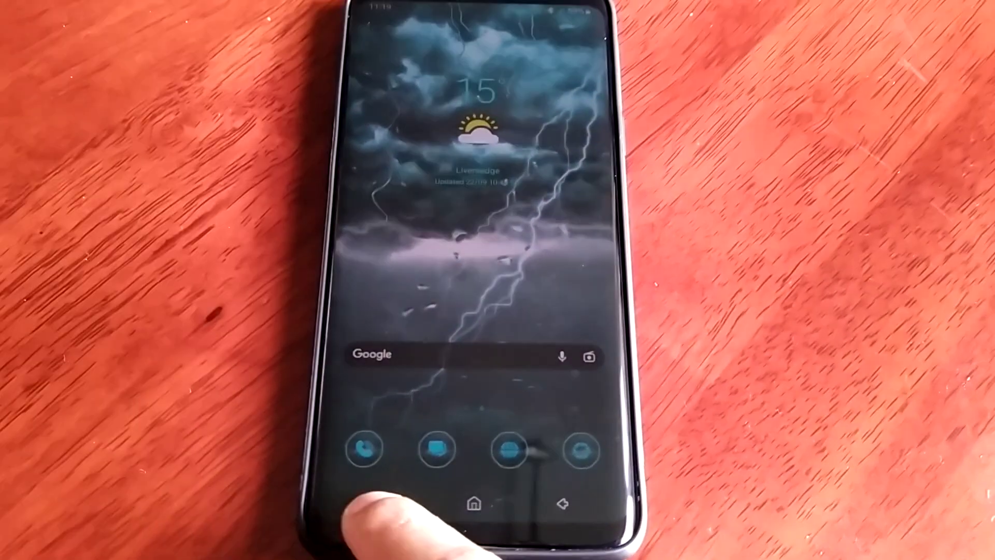